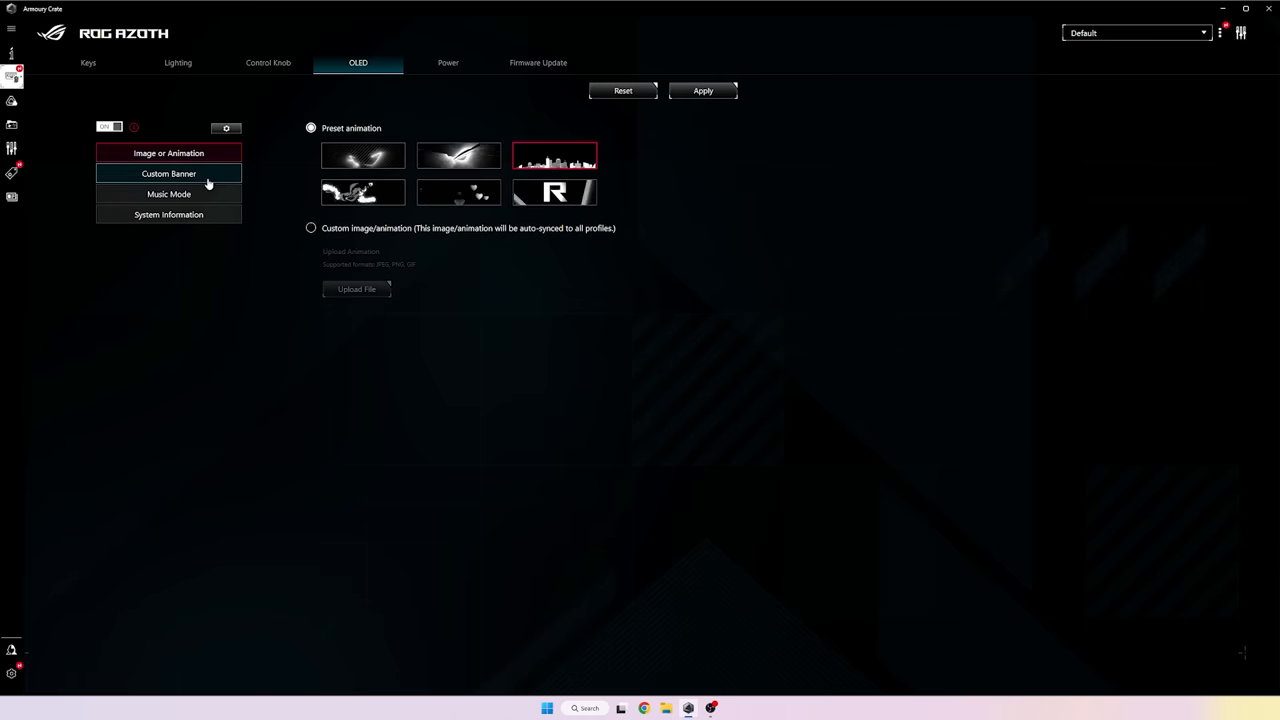
Try another preset animation and the custom image/animation option, then choose Custom Banner mode
left_click(168, 152)
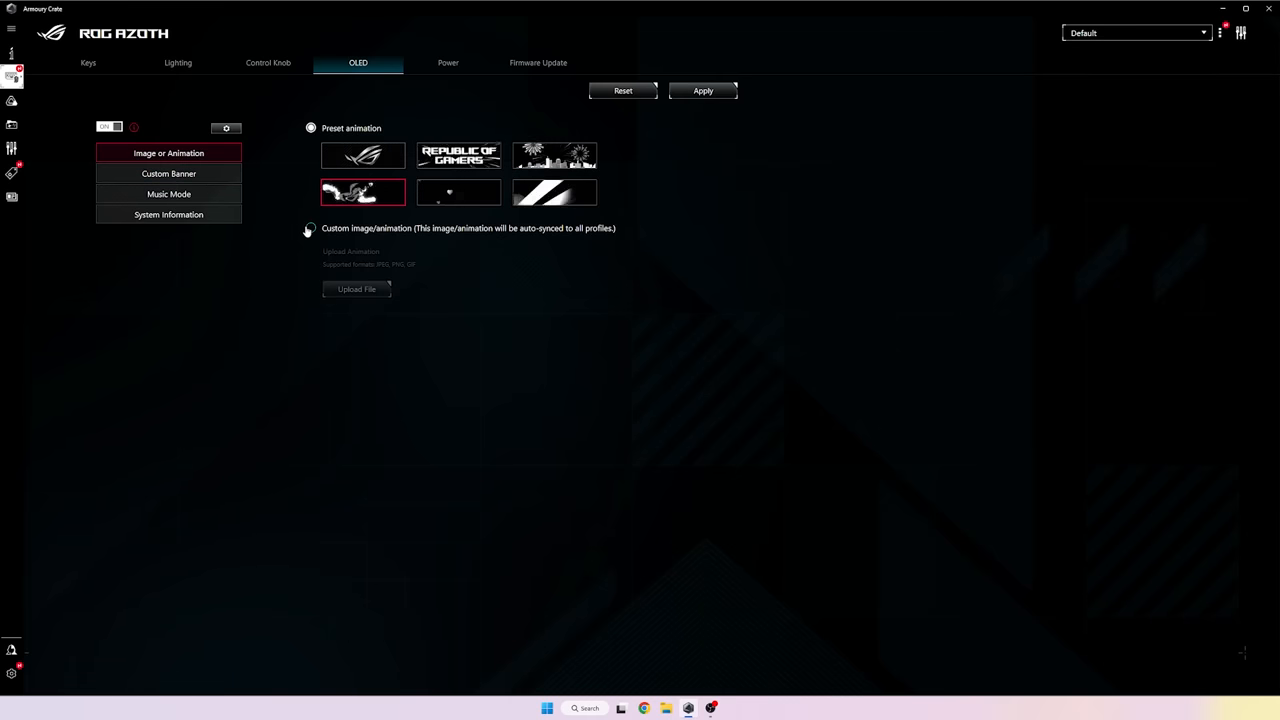
left_click(312, 228)
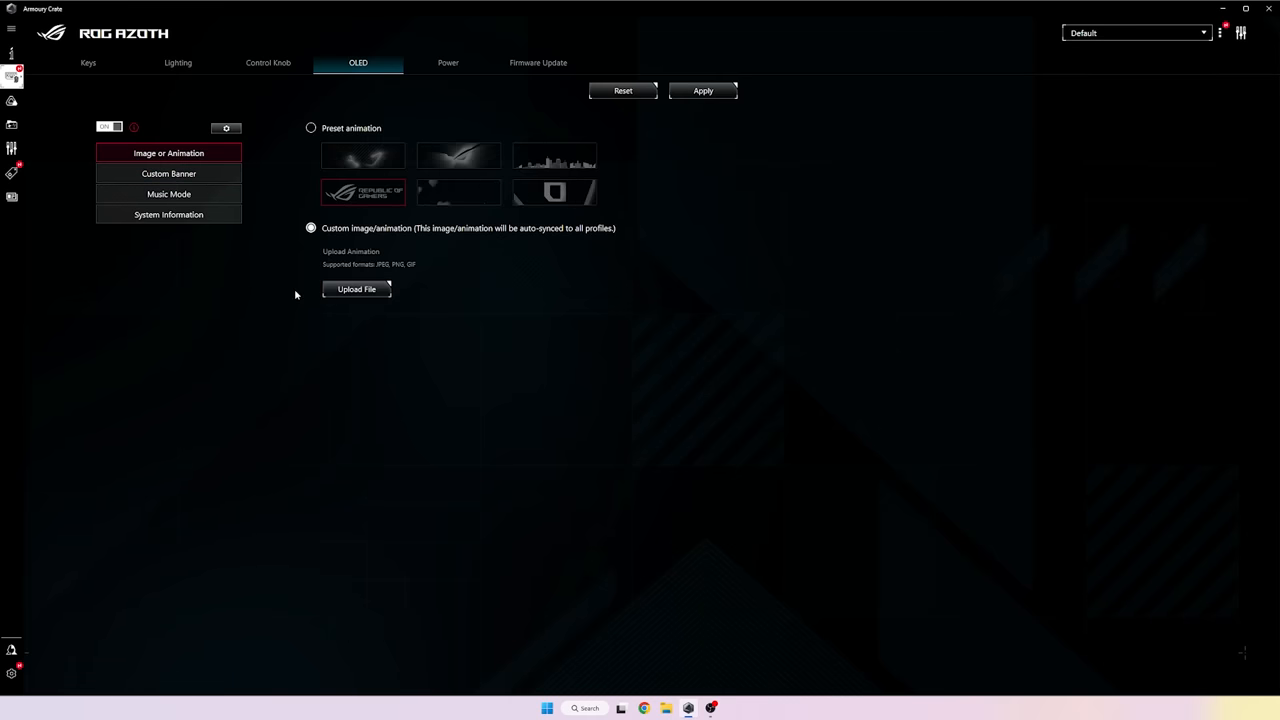
left_click(168, 172)
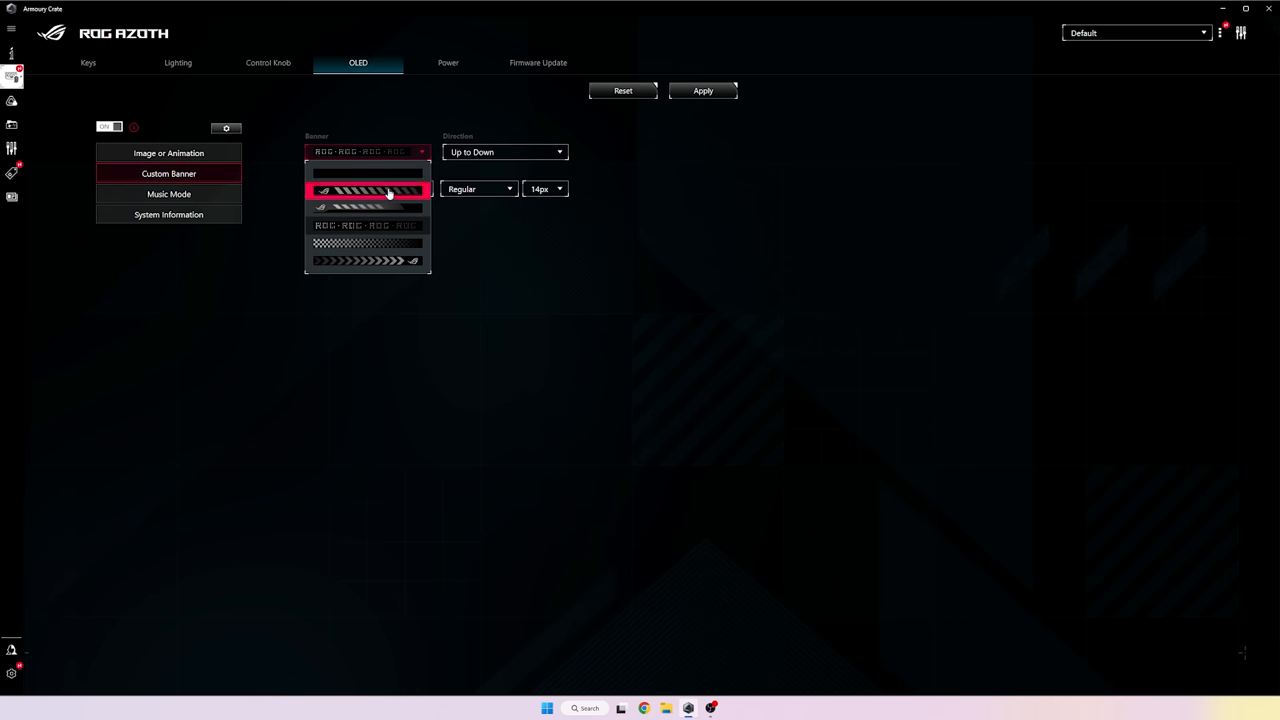
Pass through Music Mode to System Information and switch the data source from CPU to GPU 1
left_click(168, 194)
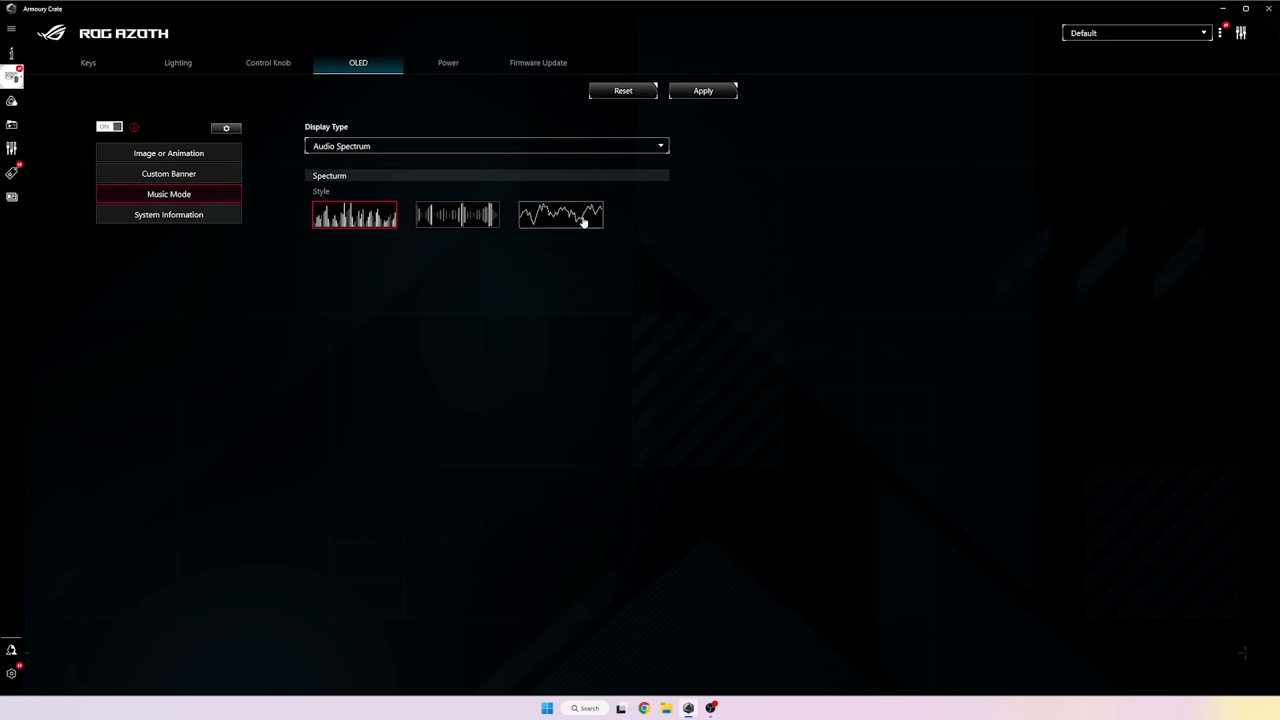
left_click(168, 214)
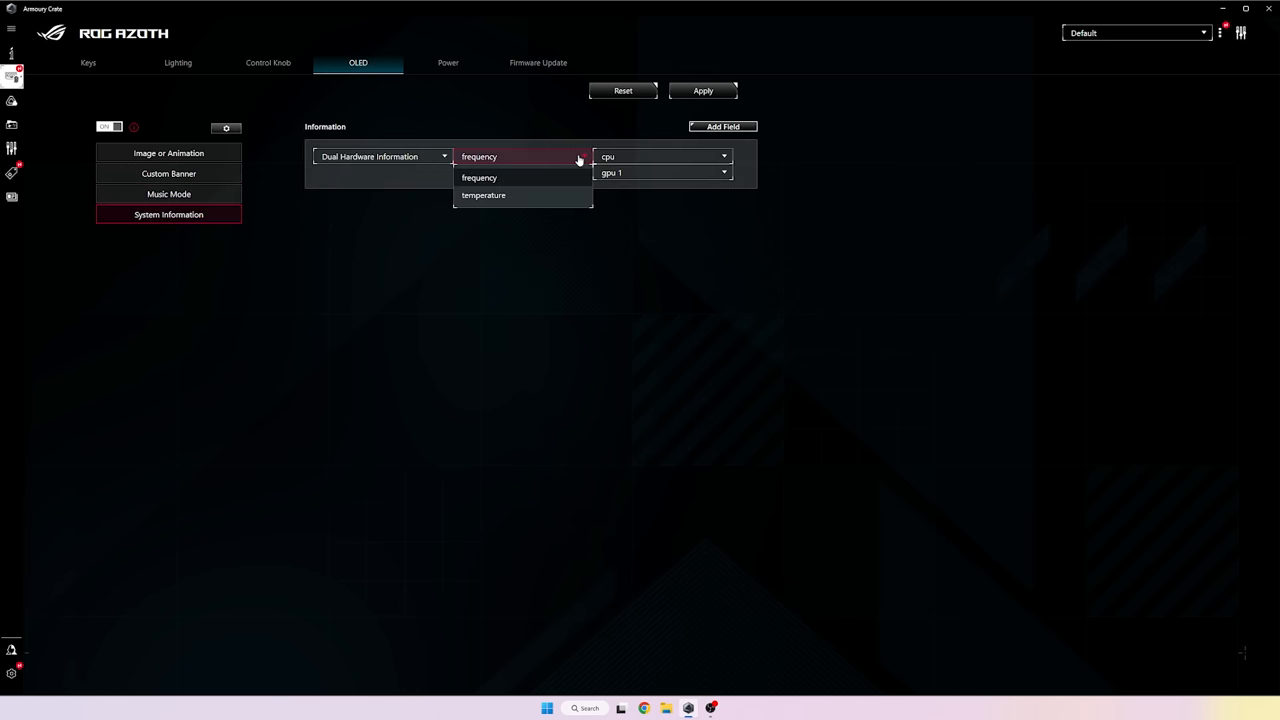
left_click(484, 196)
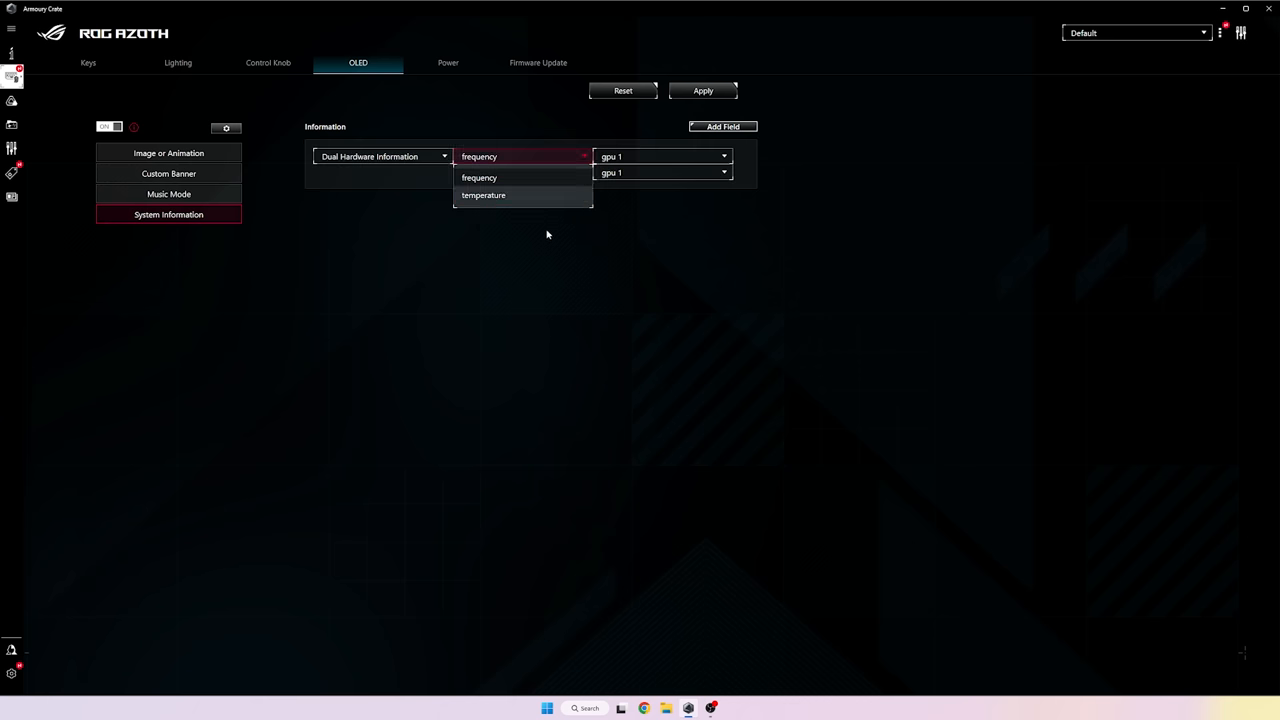
left_click(484, 196)
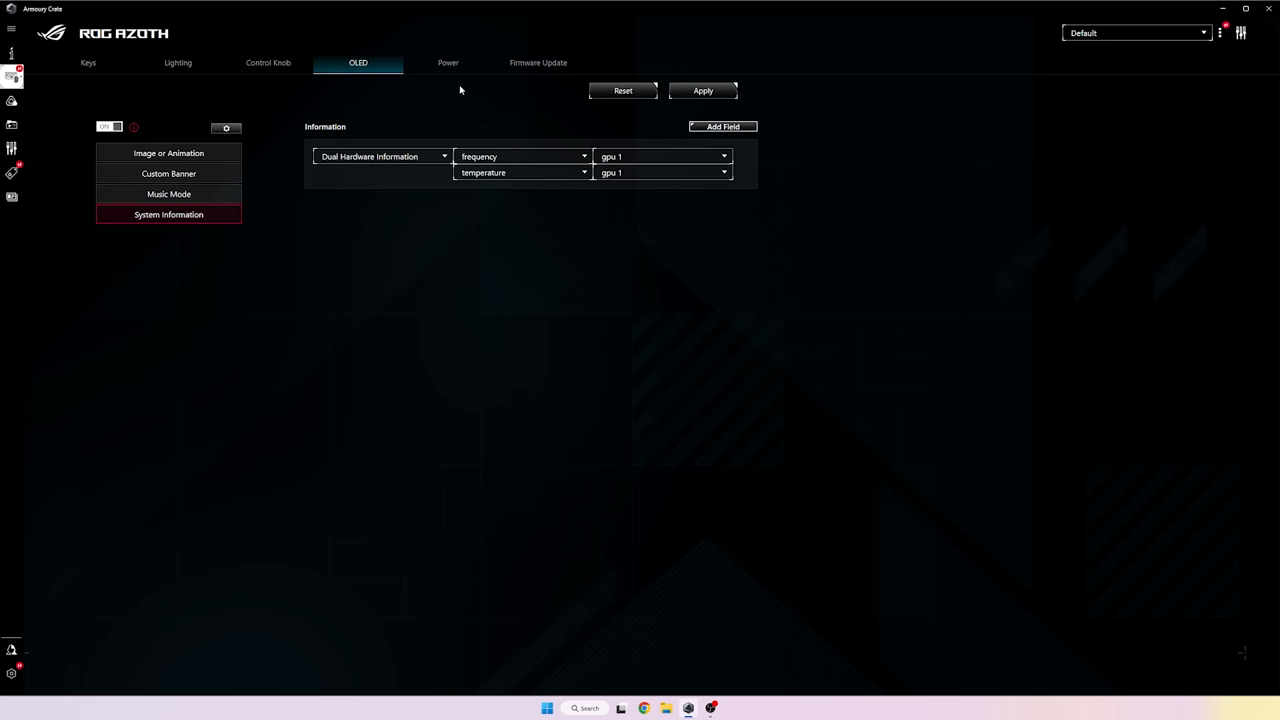
Visit the Keys settings, then set the lighting effect to Color cycle and finally Rainbow
left_click(88, 62)
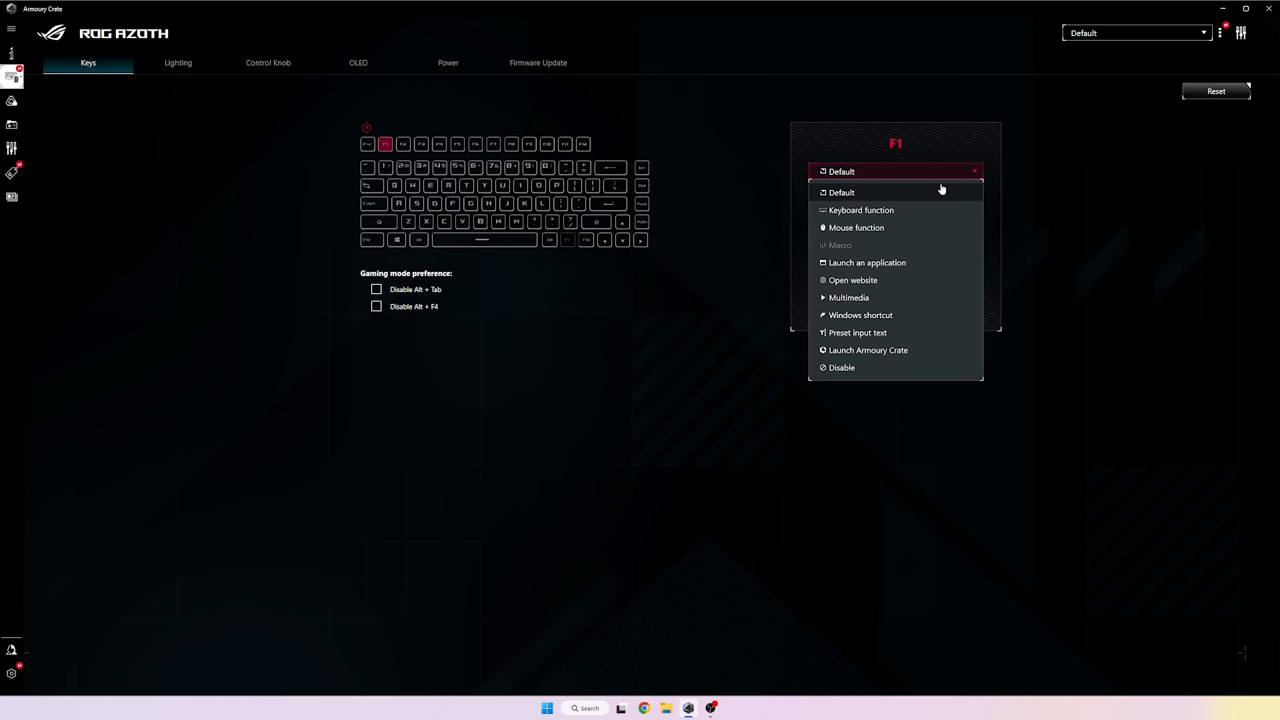
mouse_move(742, 352)
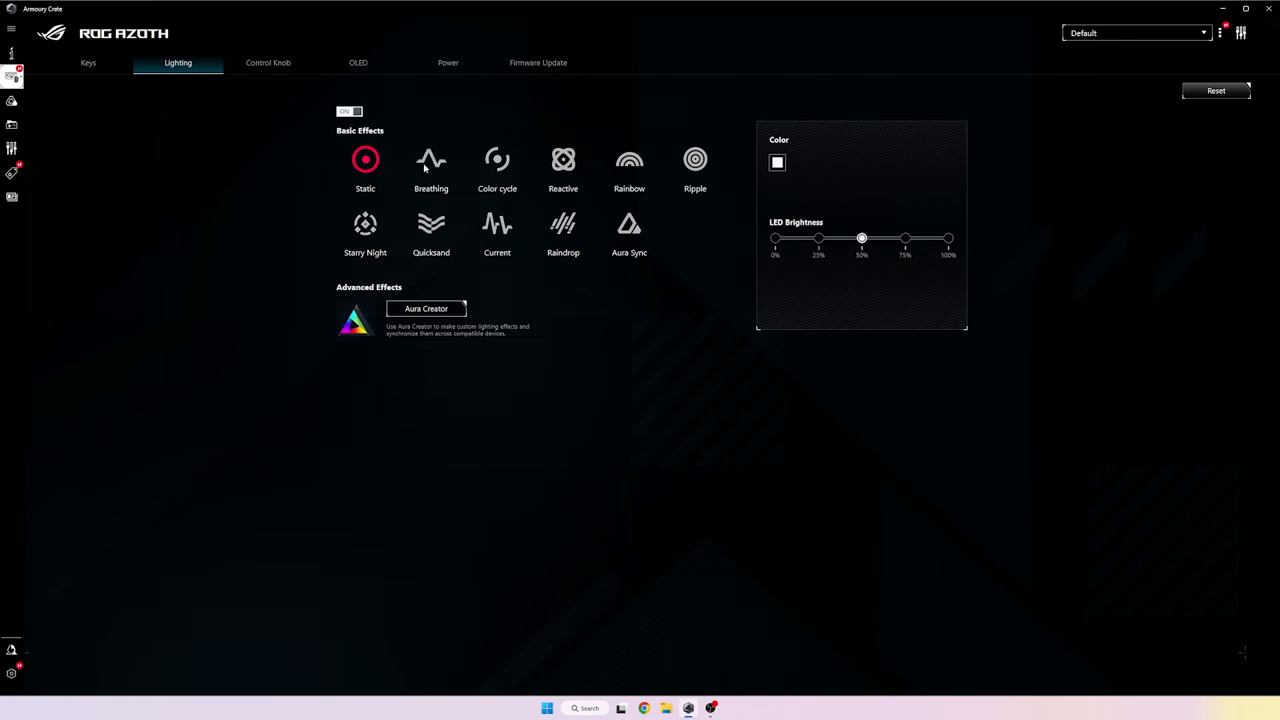
left_click(564, 160)
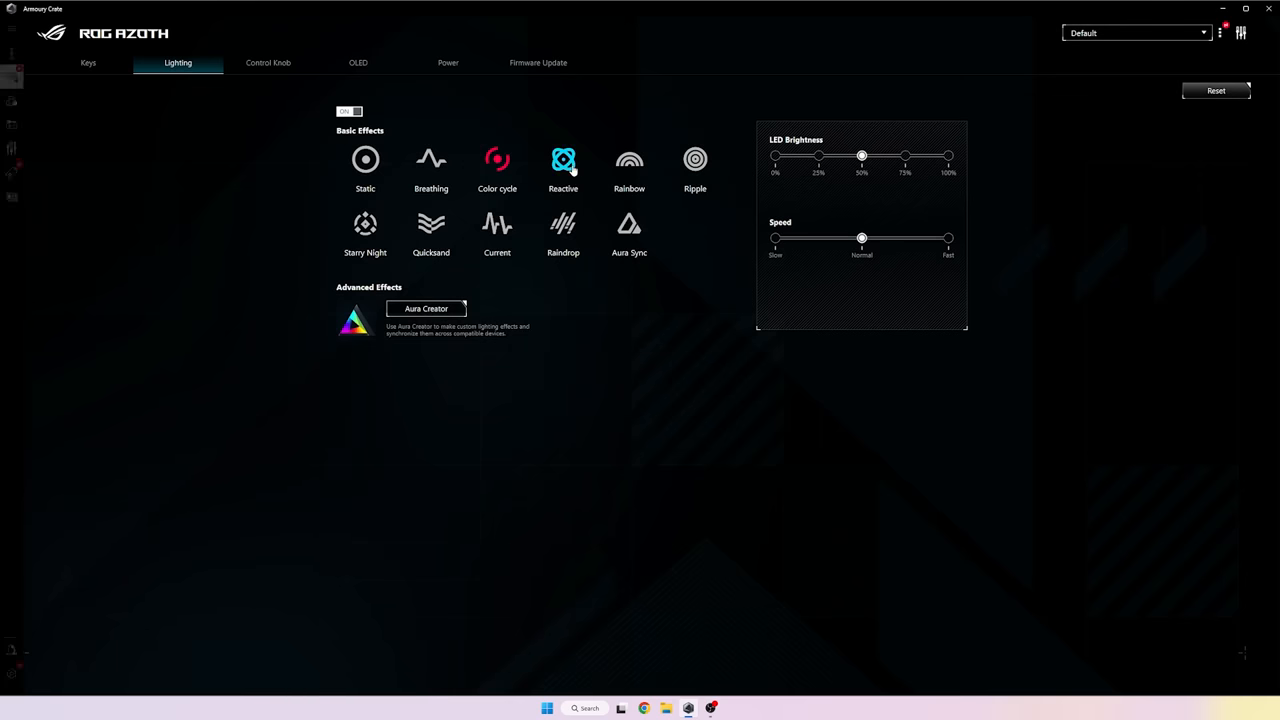
left_click(628, 160)
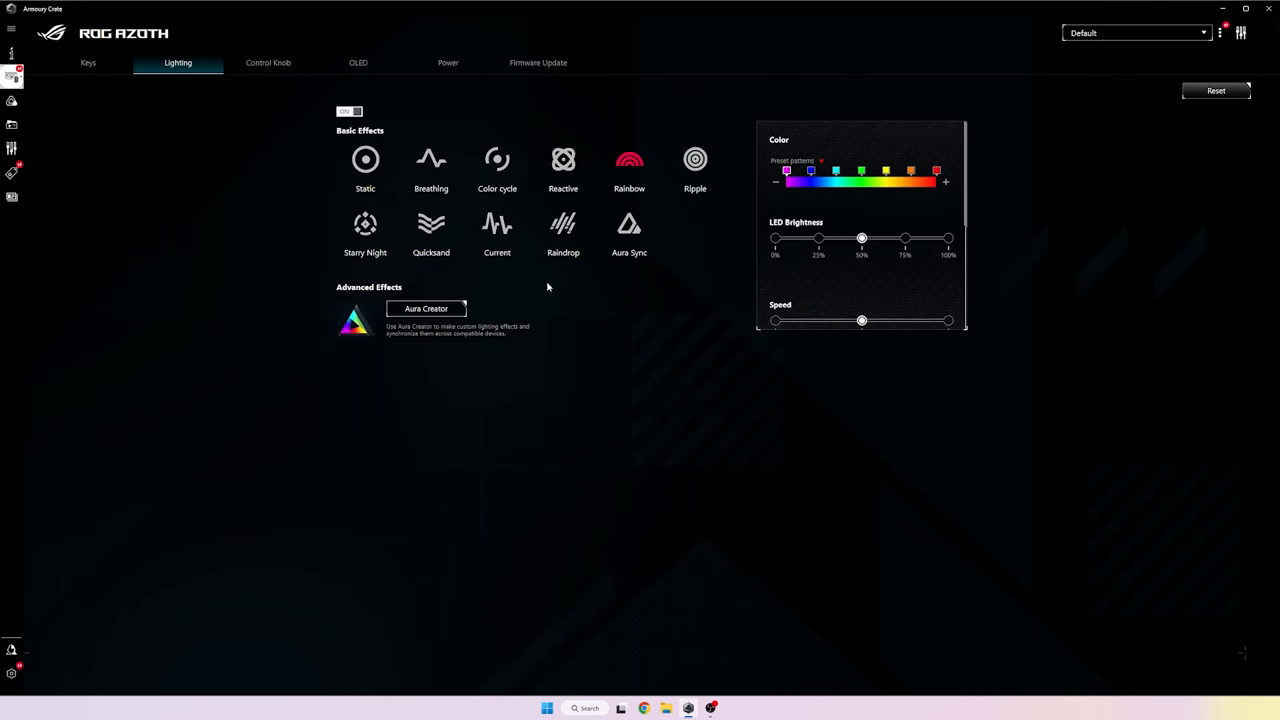
On the Control Knob page, view the Media Track and Switch Lighting Effect function details
left_click(268, 62)
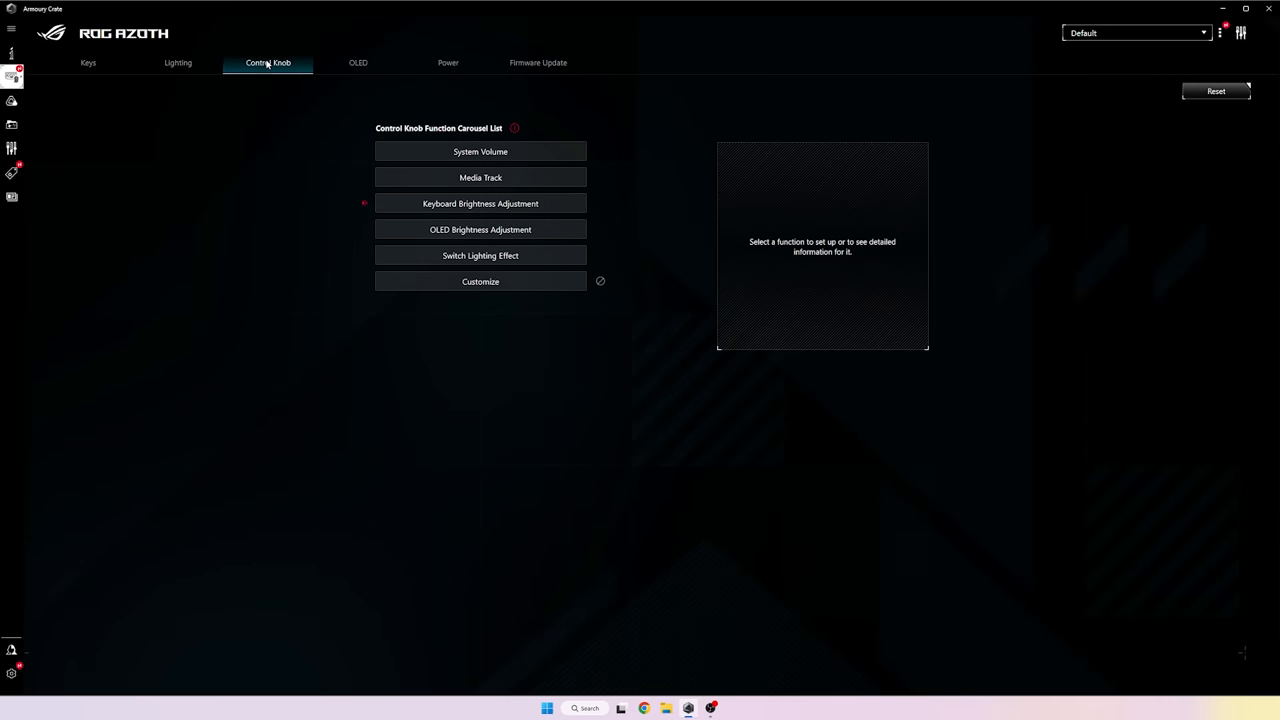
left_click(480, 176)
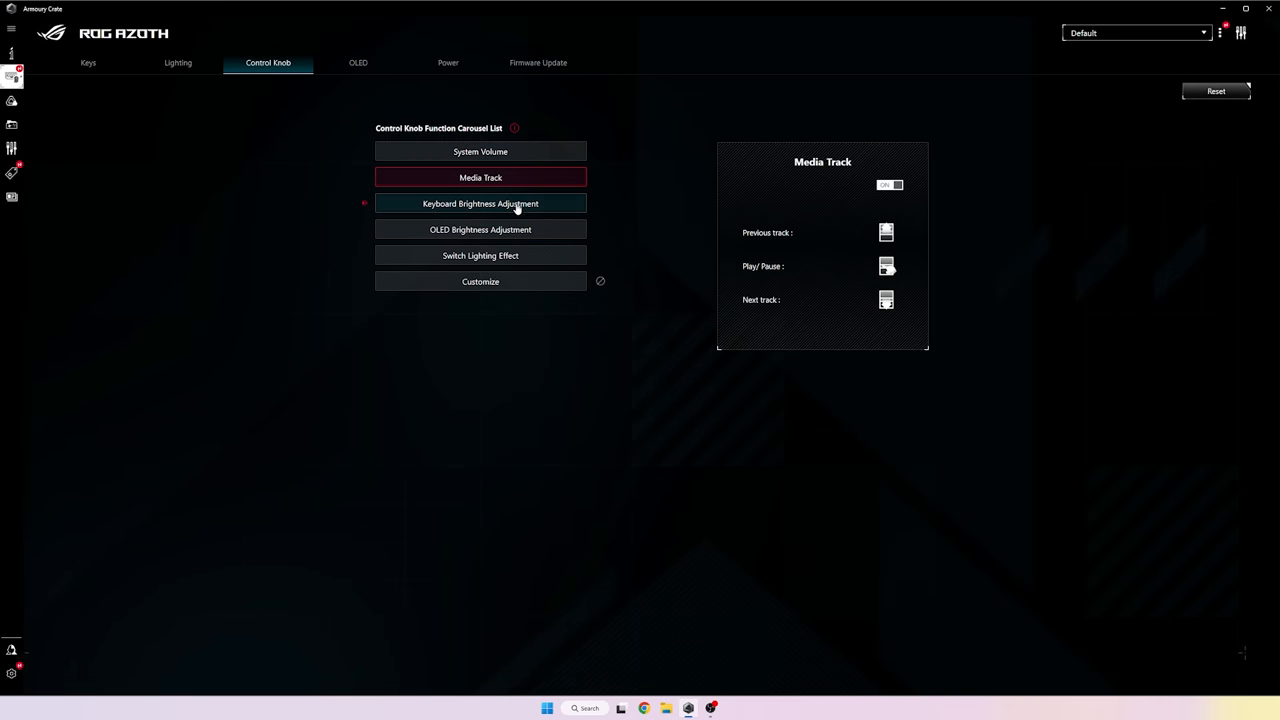
left_click(480, 256)
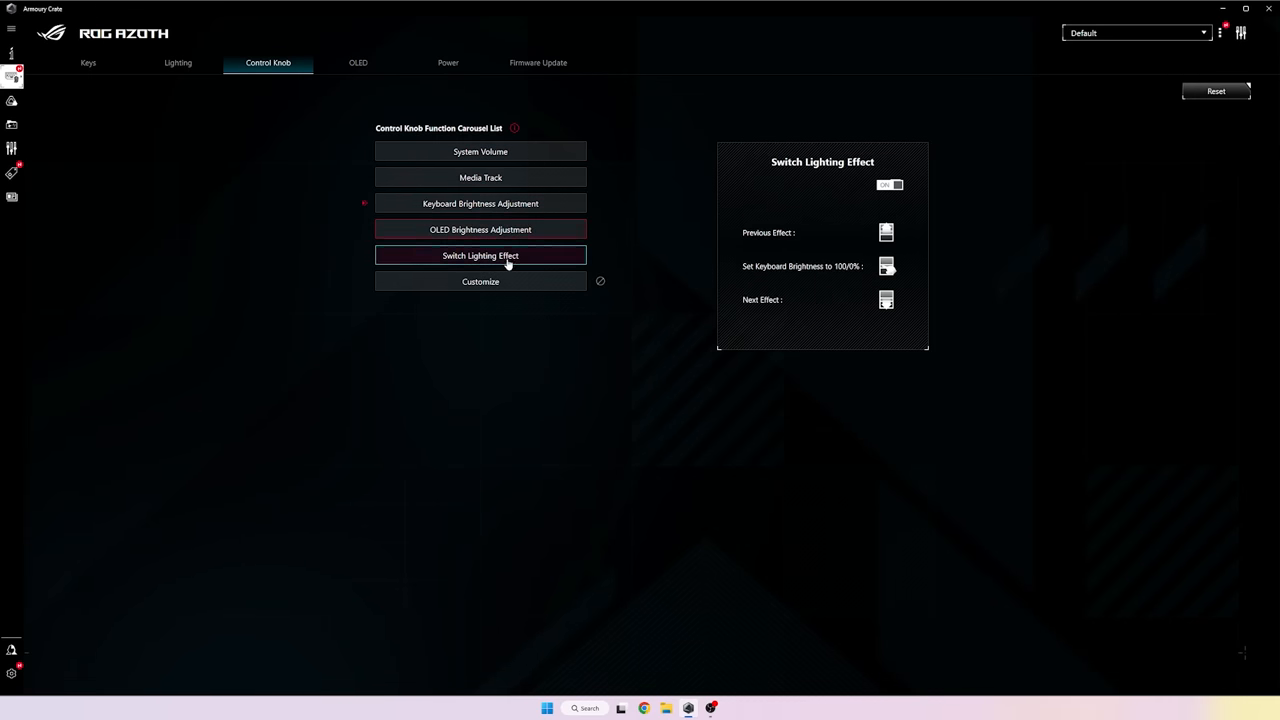